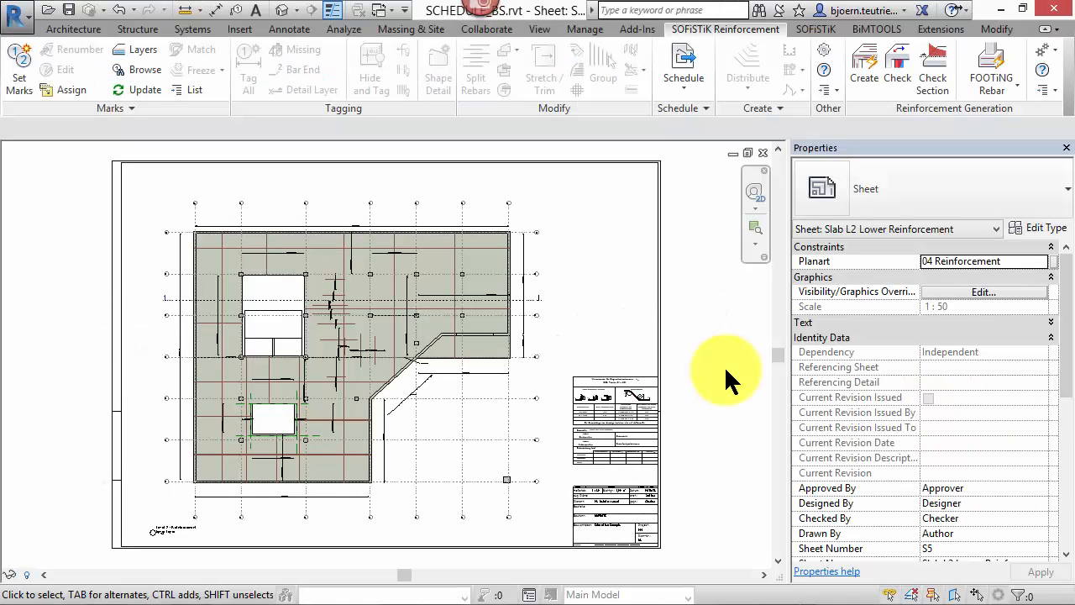
mouse_move(827, 67)
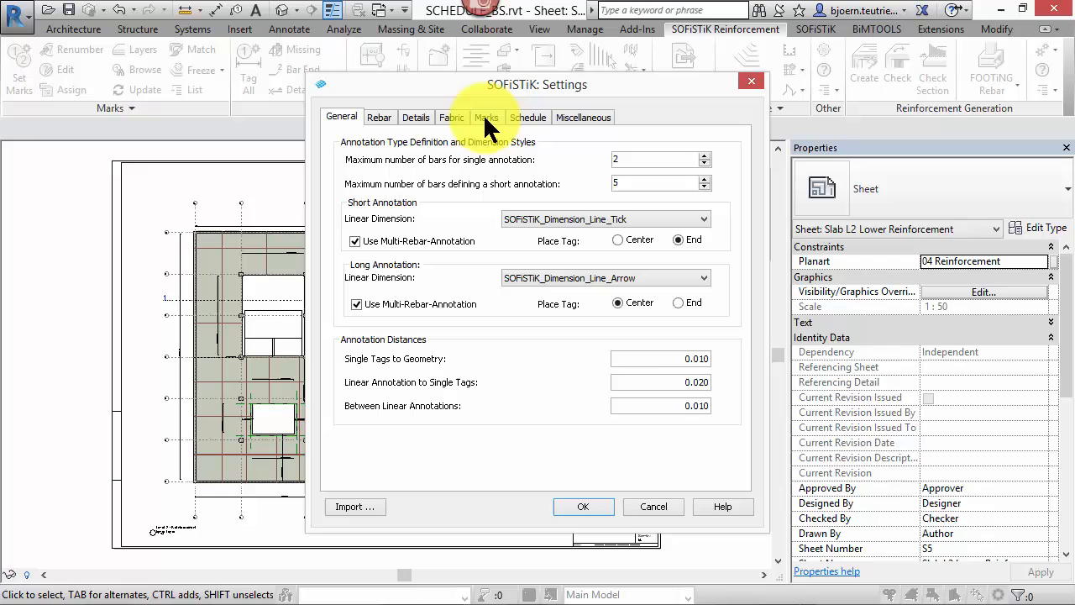
Select Bar Length as the mark sort criterion, then move to the Schedule settings.
click(485, 117)
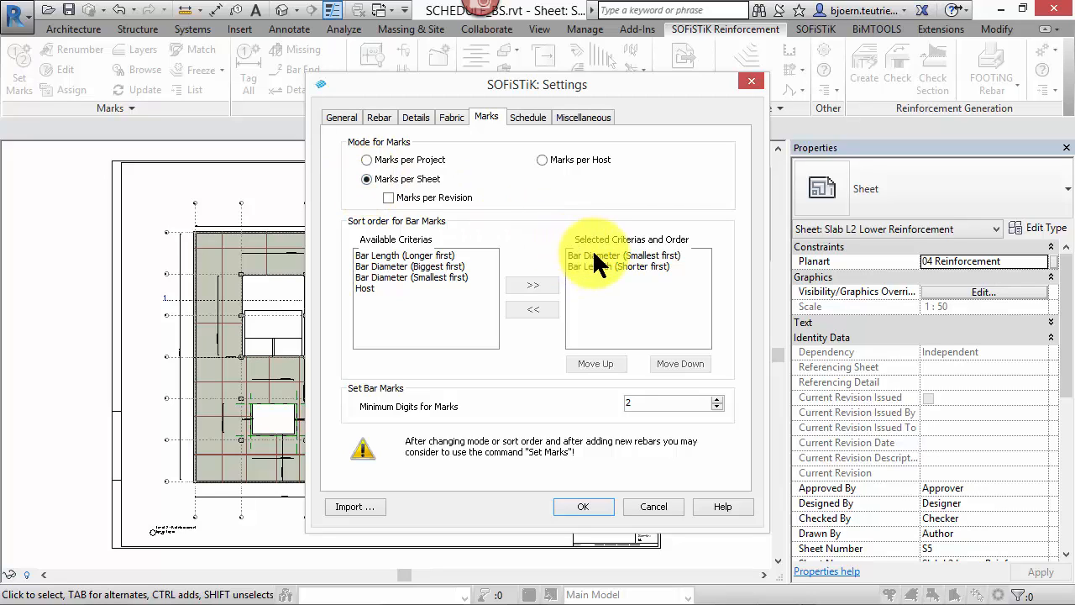
click(618, 265)
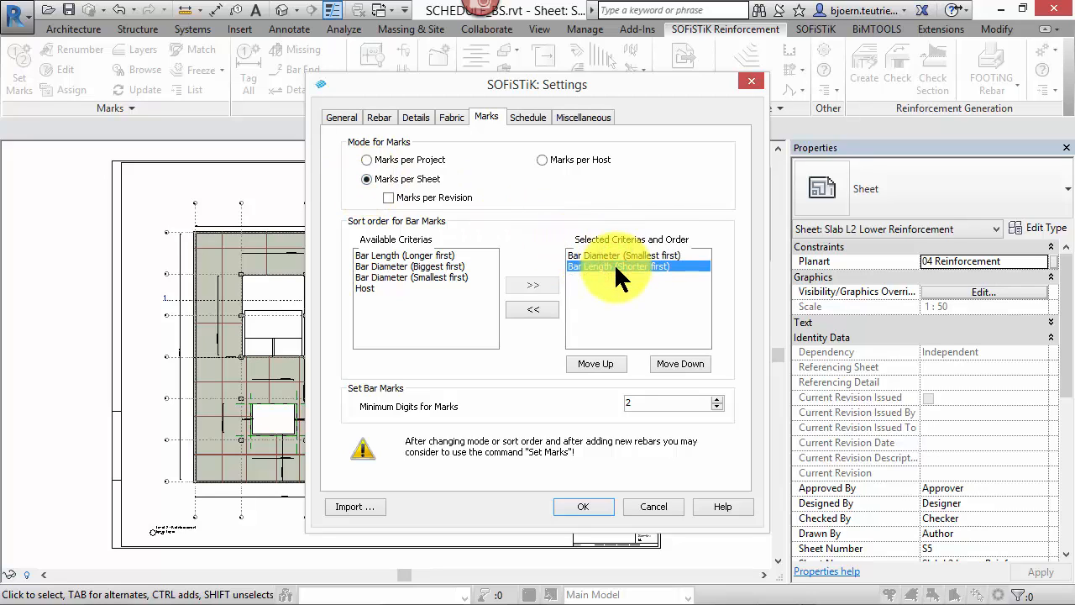
click(527, 118)
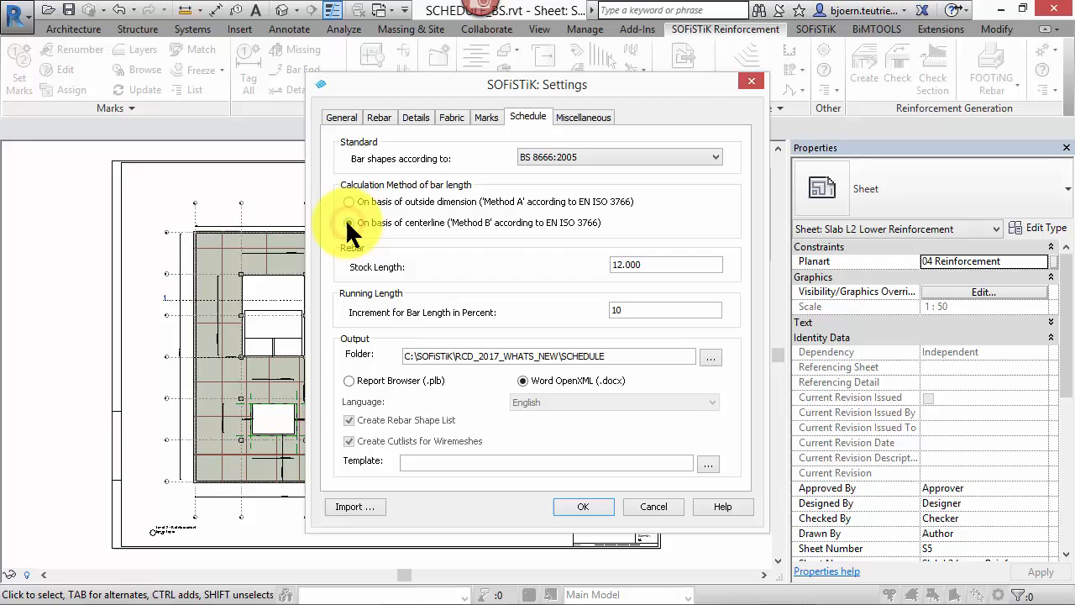
Set bar lengths to centreline (Method B) and output to Word OpenXML (.docx), then confirm.
click(349, 222)
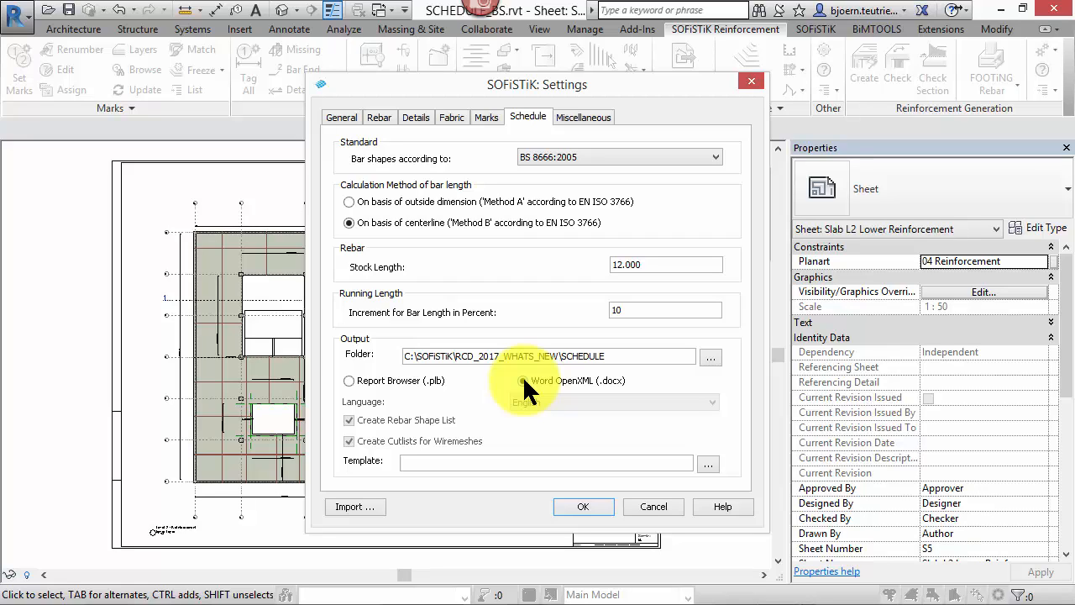
click(522, 380)
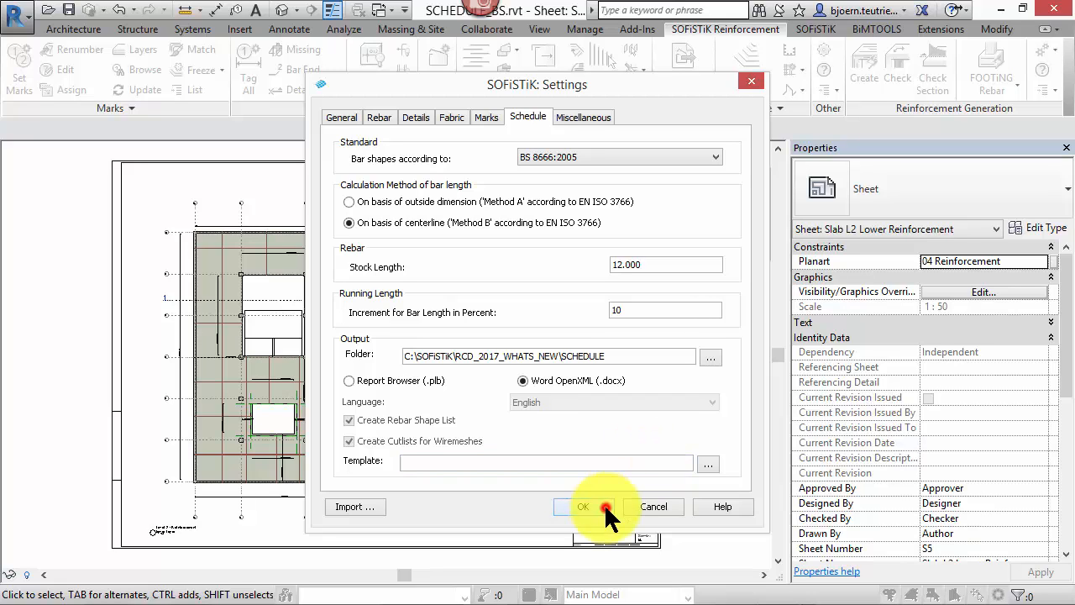
click(582, 507)
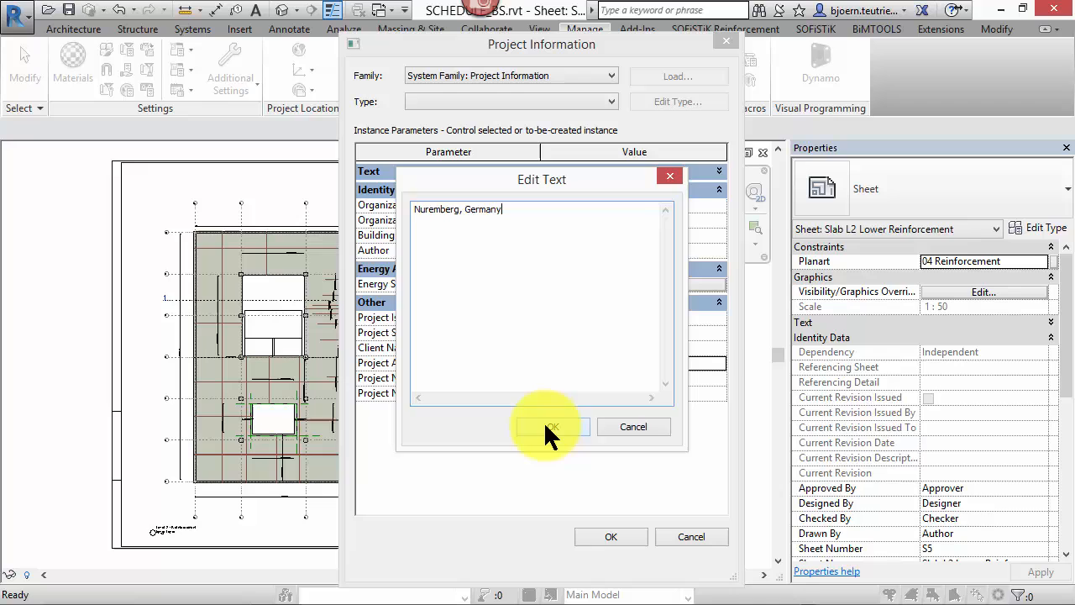
Confirm the Nuremberg, Germany address and generate the rebar weight and bending schedule.
click(546, 427)
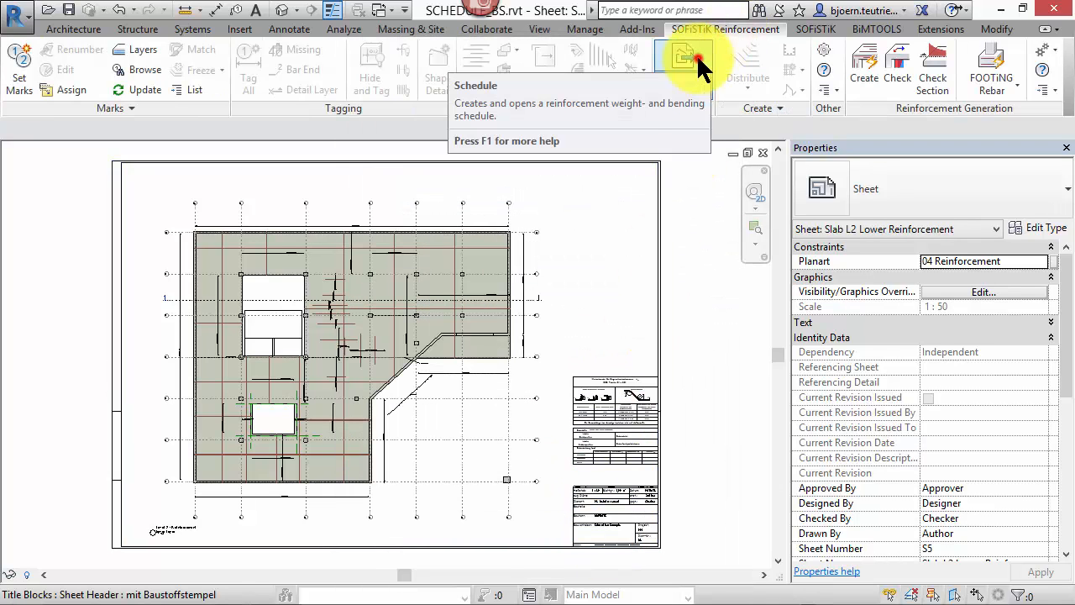
click(687, 64)
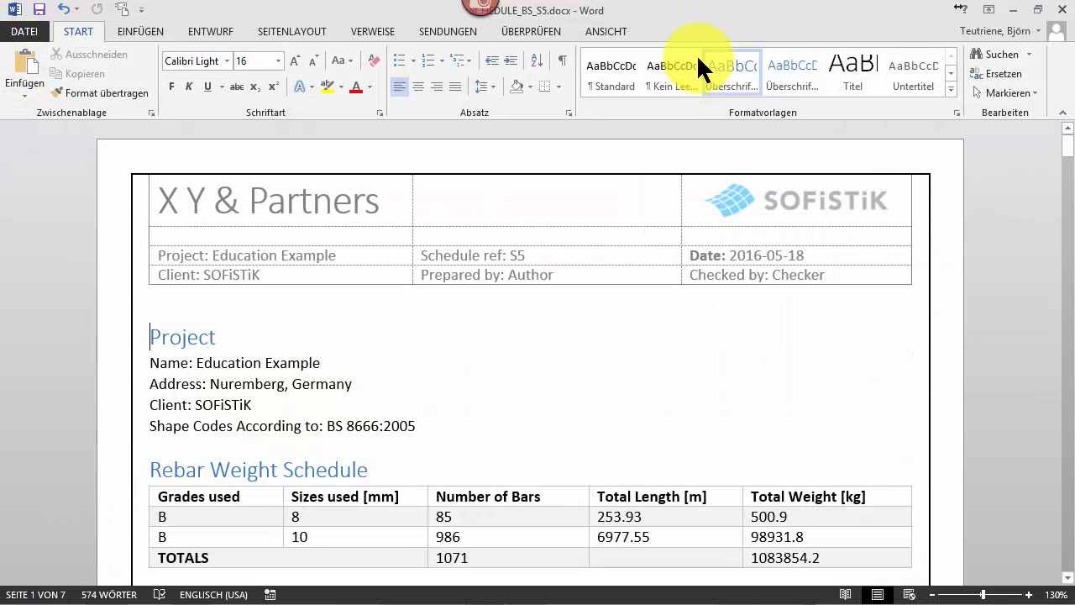
scroll(down, 3)
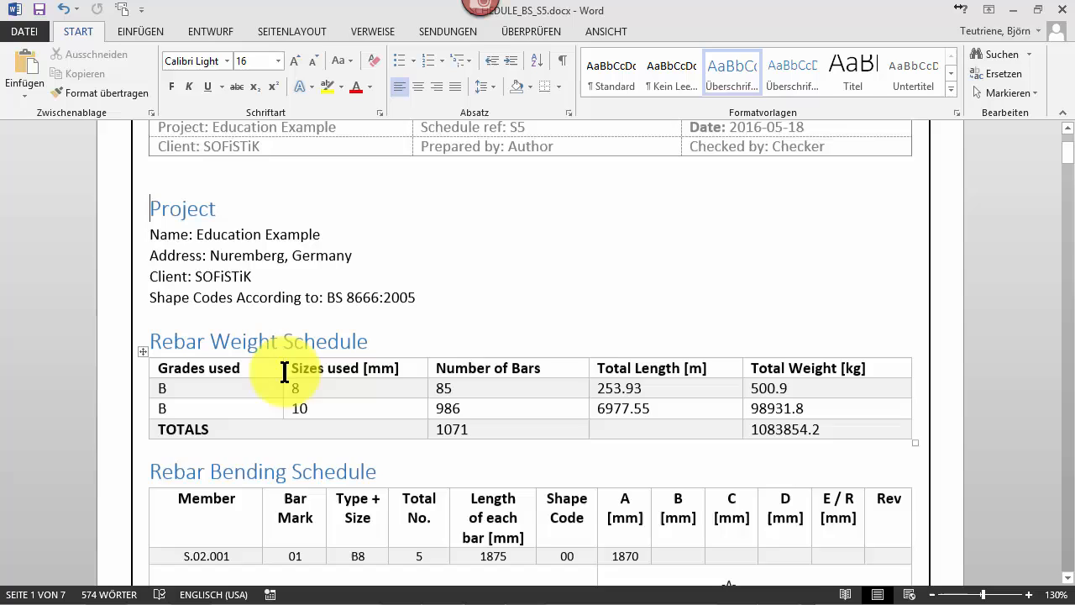
scroll(down, 3)
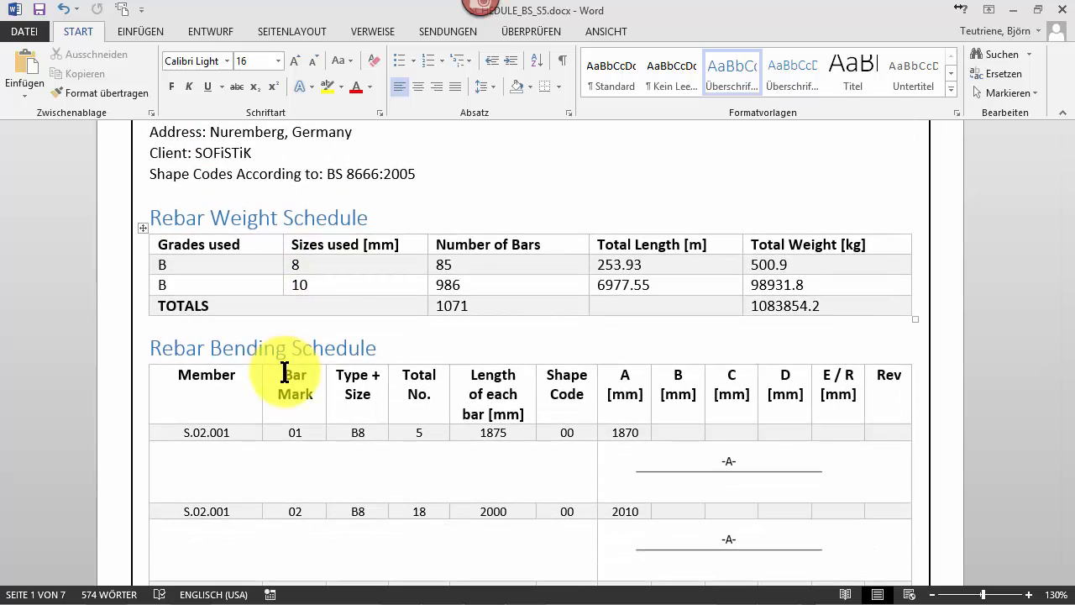
scroll(down, 3)
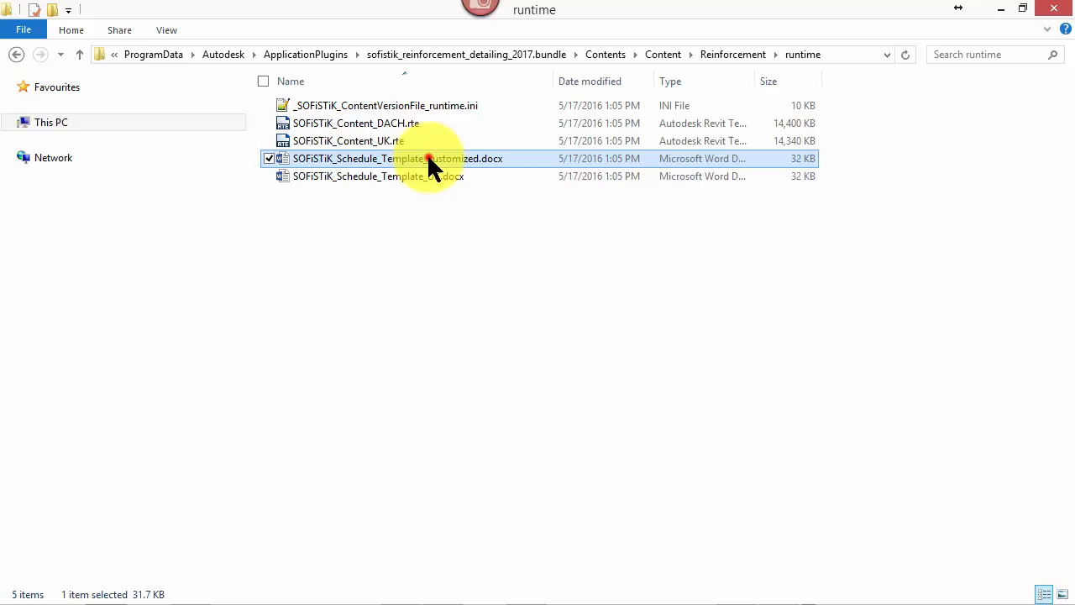
Overwrite the header company name 'X Y & Partners' with 'BiMOTiON' in the customized template.
double_click(395, 158)
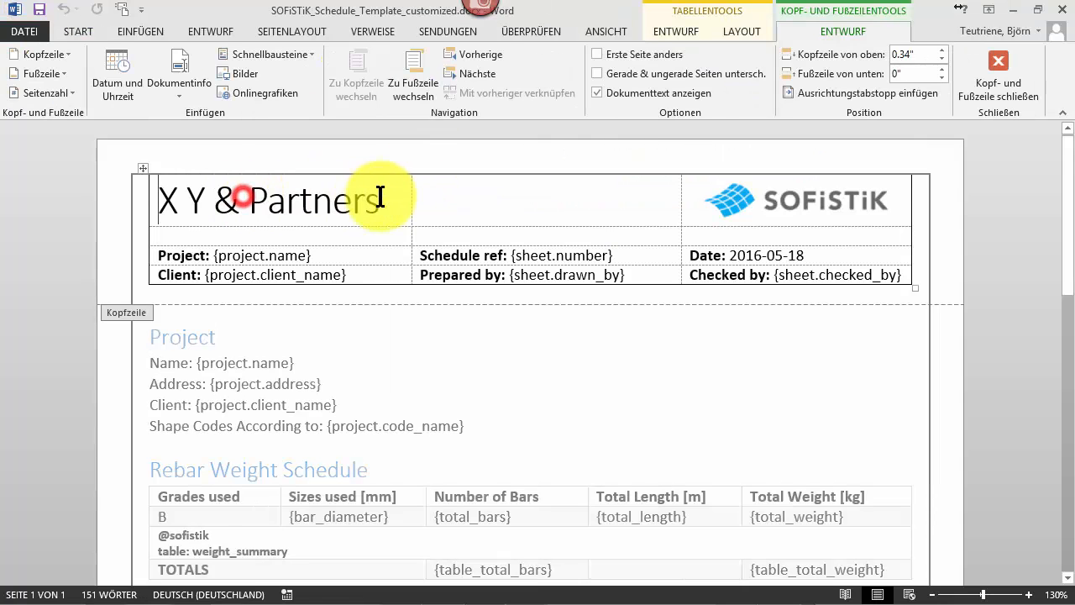
text(BiMOTiON)
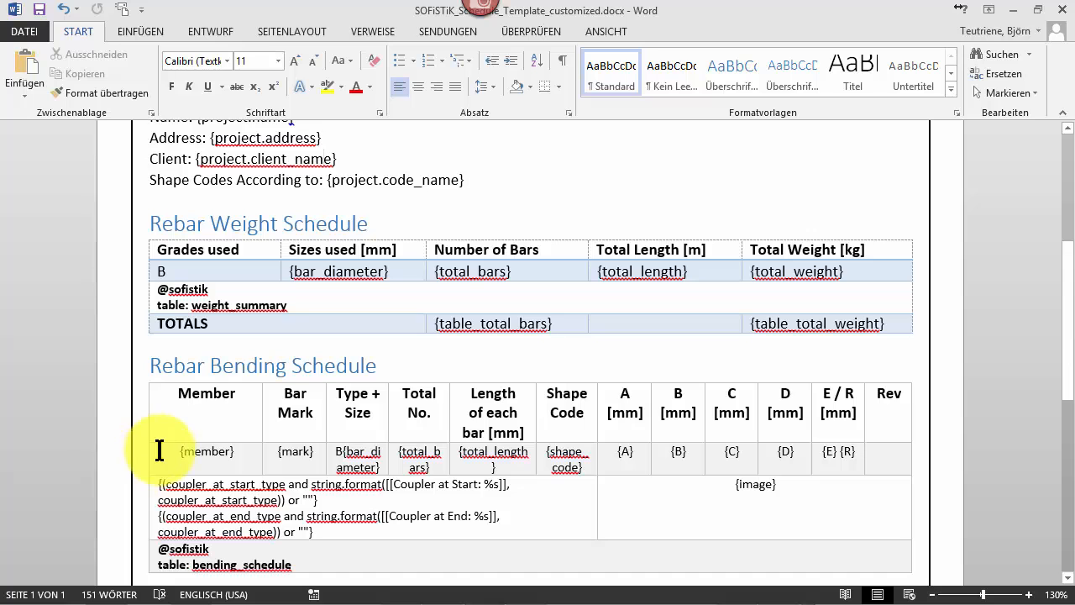
click(204, 450)
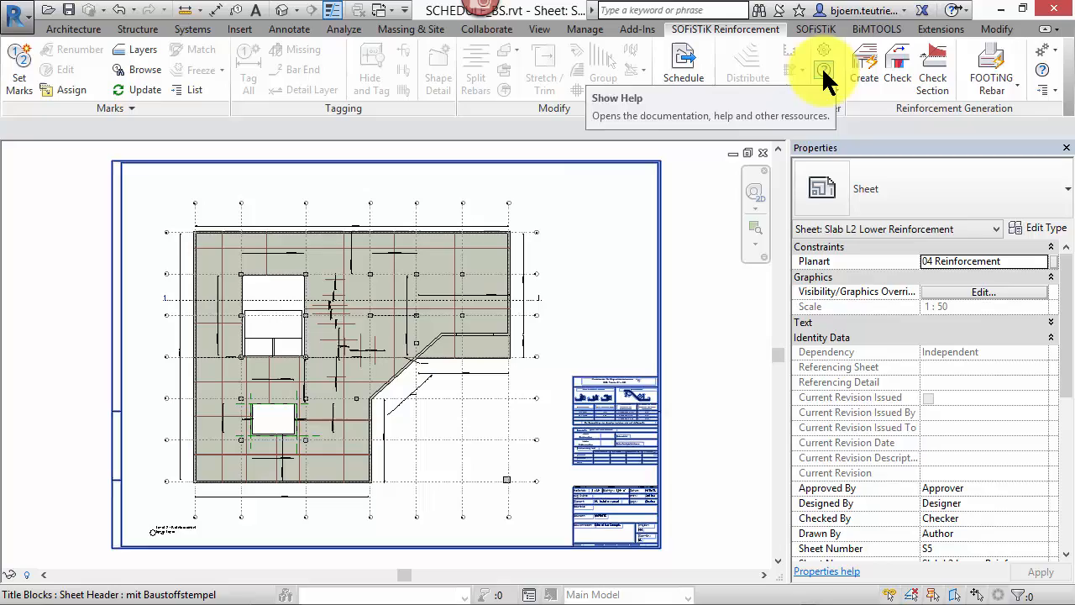
Look up the Schedule parameters section in the SOFiSTiK User's Guide Reinforcement Schedules chapter.
click(823, 69)
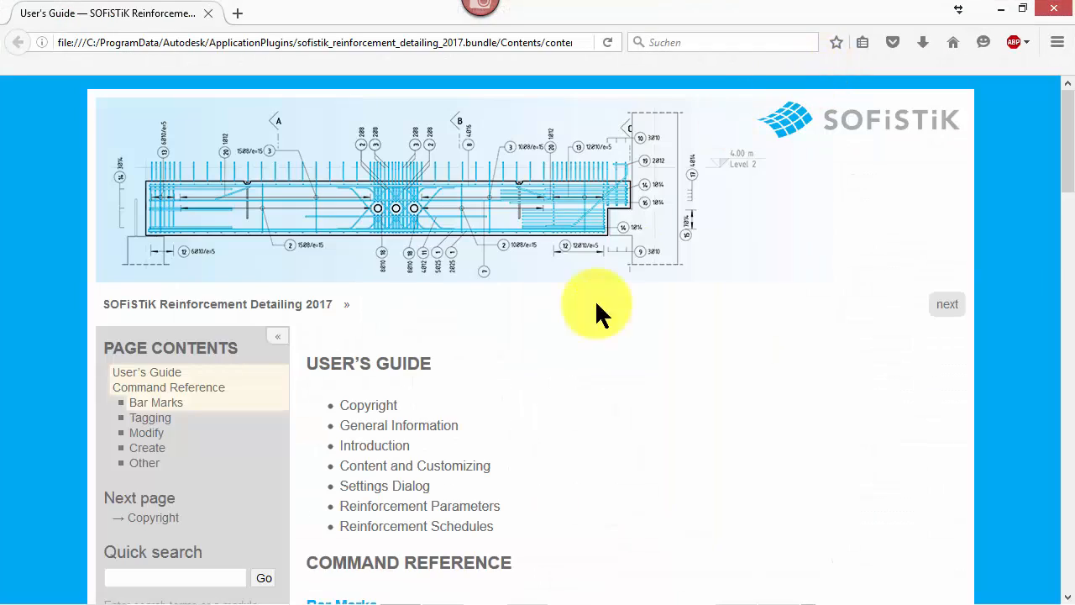
click(416, 525)
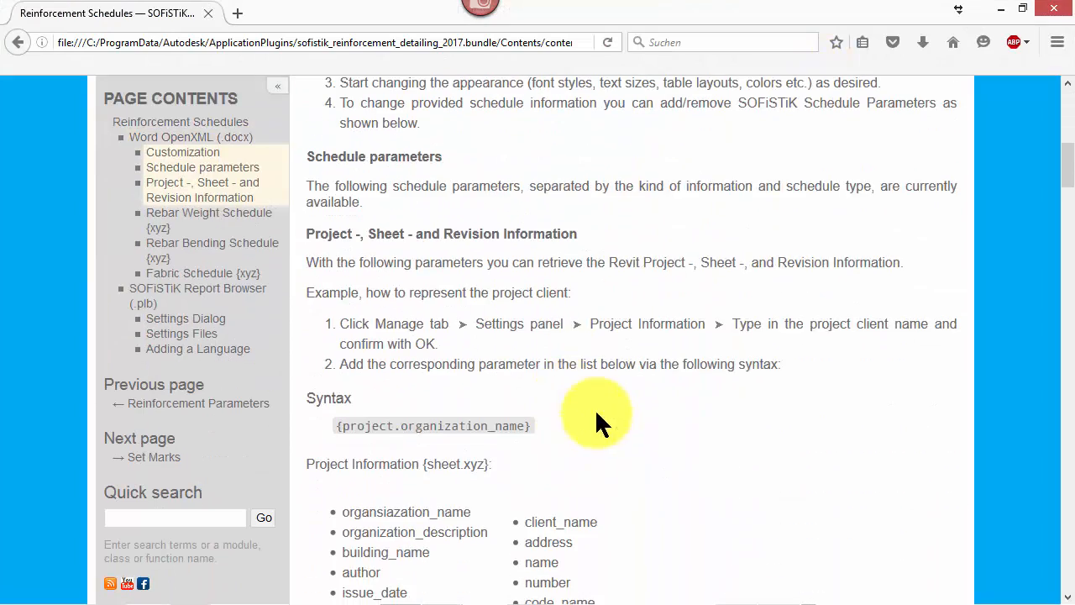
scroll(down, 3)
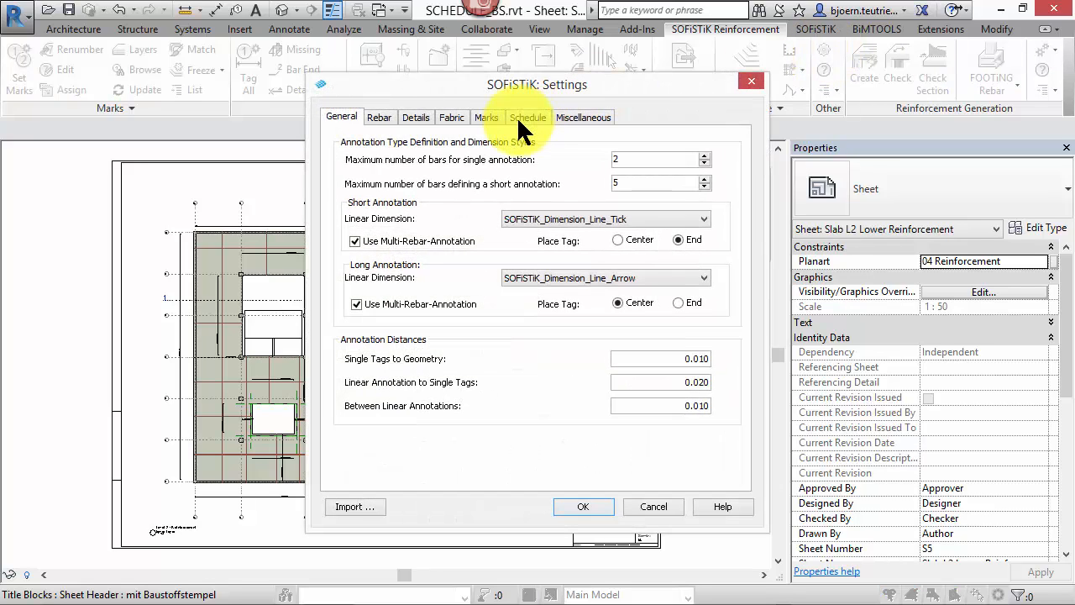
Point the schedule Template to SOFiSTiK_Schedule_Template_customized.docx from the runtime folder.
click(527, 118)
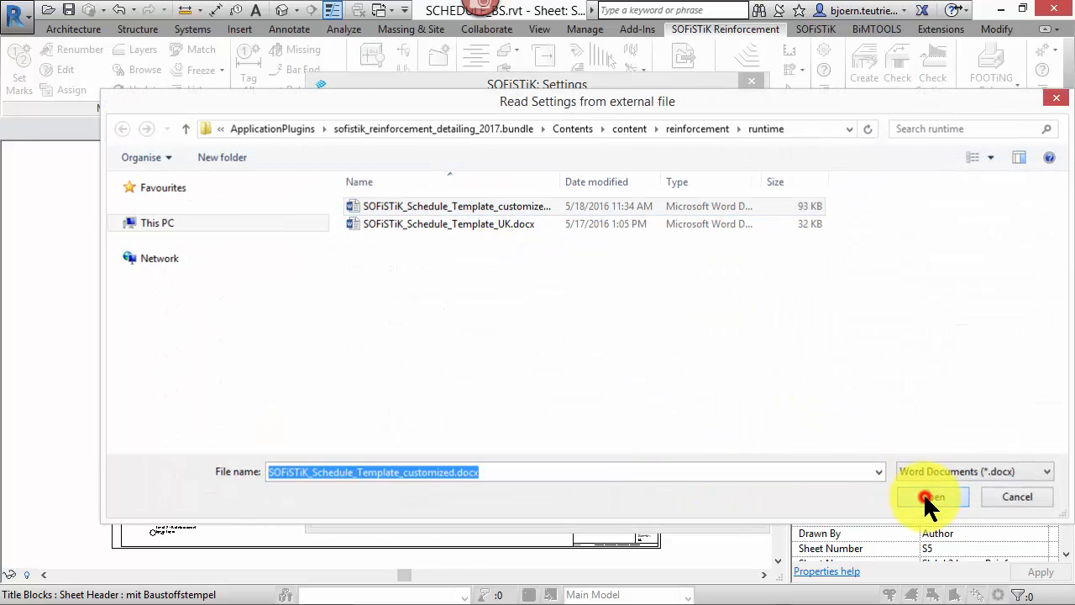
click(927, 497)
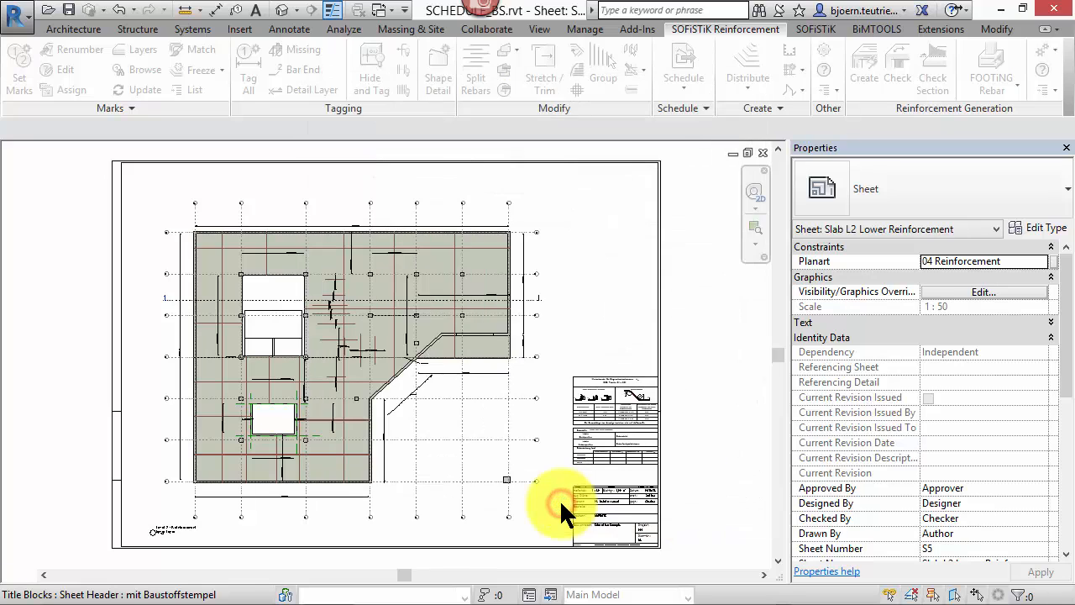